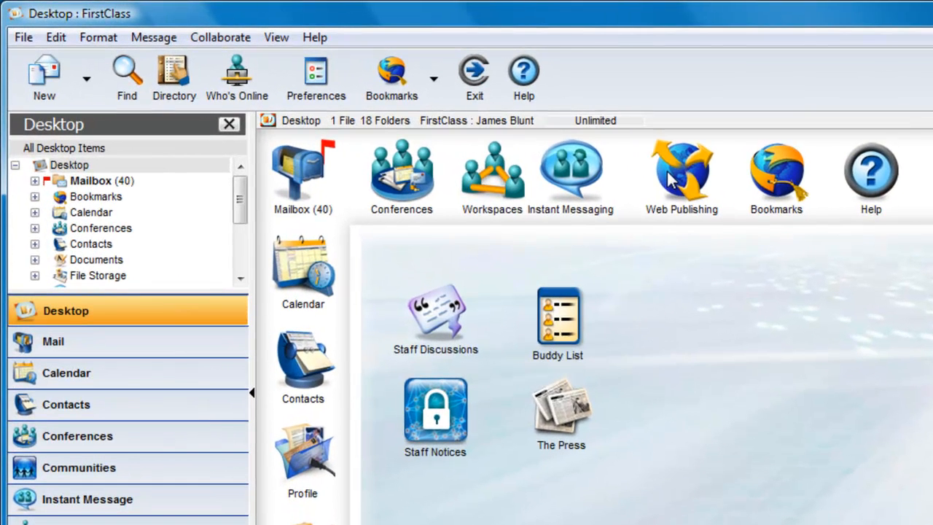
- Open the Web Publishing site from the FirstClass desktop
{"action": "left_click", "coordinate": [682, 174]}
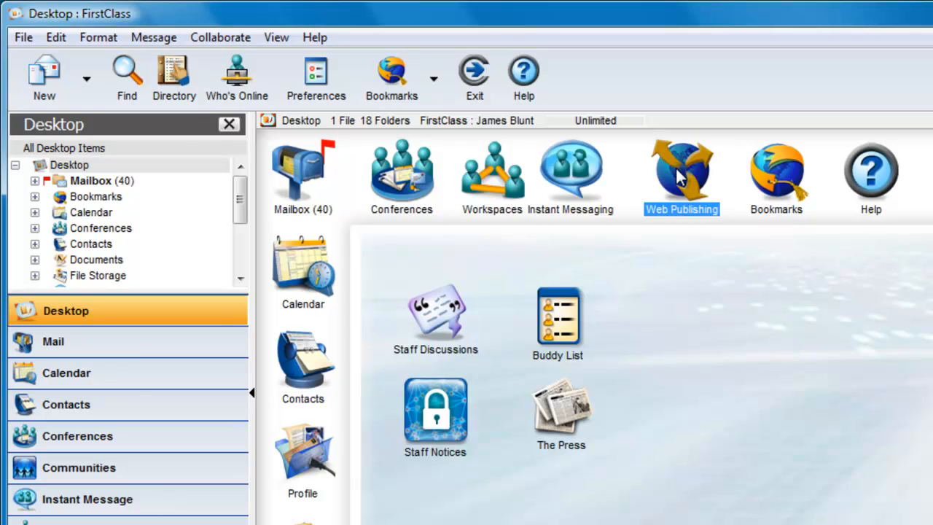
{"action": "double_click", "coordinate": [681, 172]}
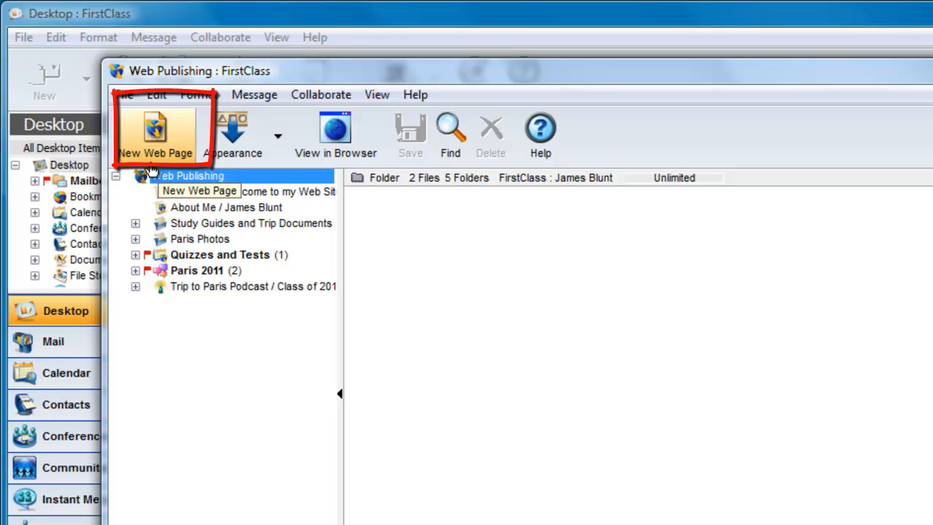
- Add a new web folder and rename it 'History 101' via its Properties
{"action": "left_click", "coordinate": [154, 135]}
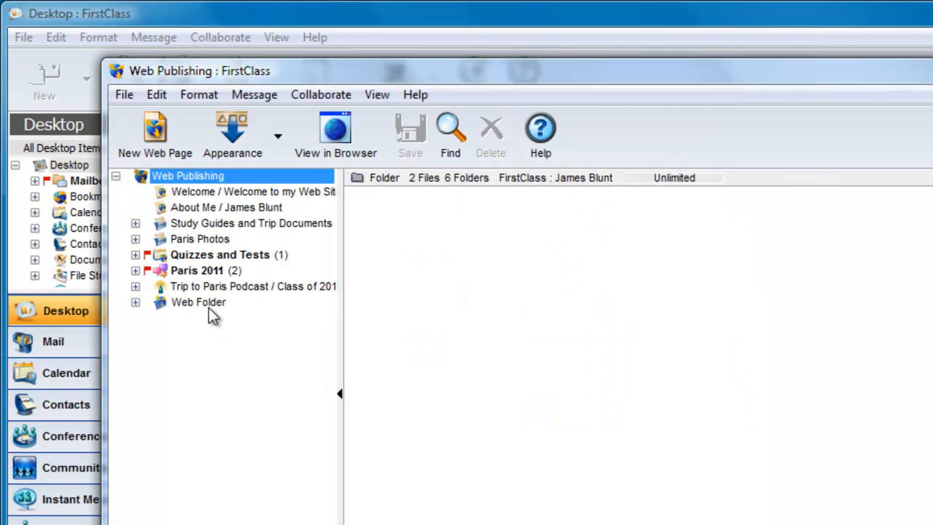
{"action": "right_click", "coordinate": [198, 301]}
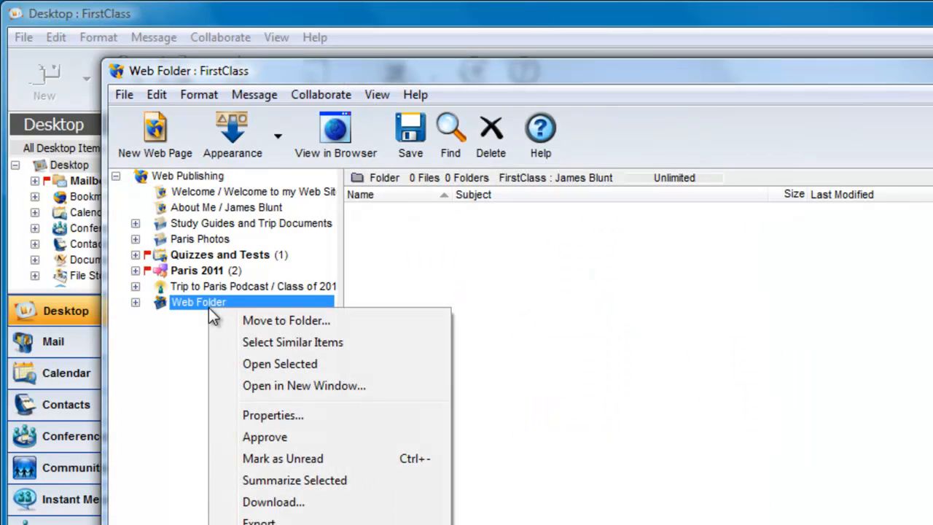
{"action": "mouse_move", "coordinate": [272, 414]}
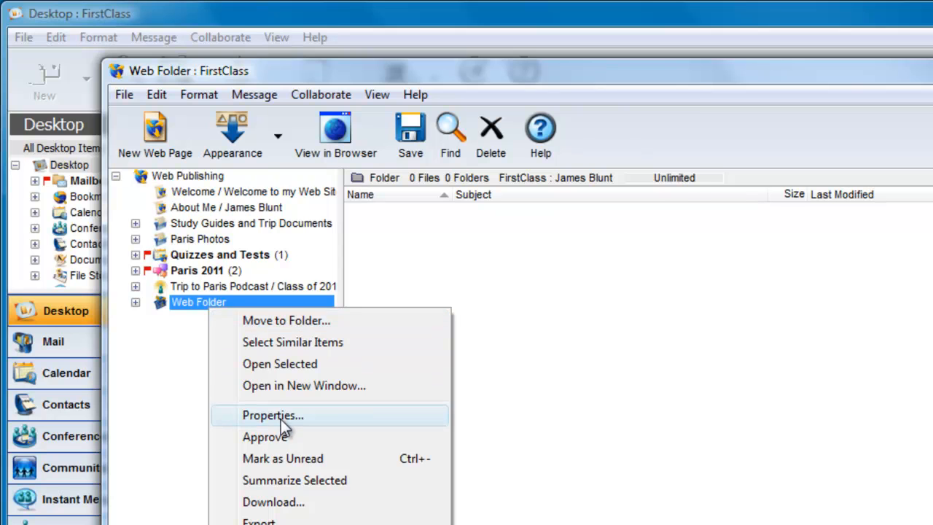
{"action": "left_click", "coordinate": [271, 414]}
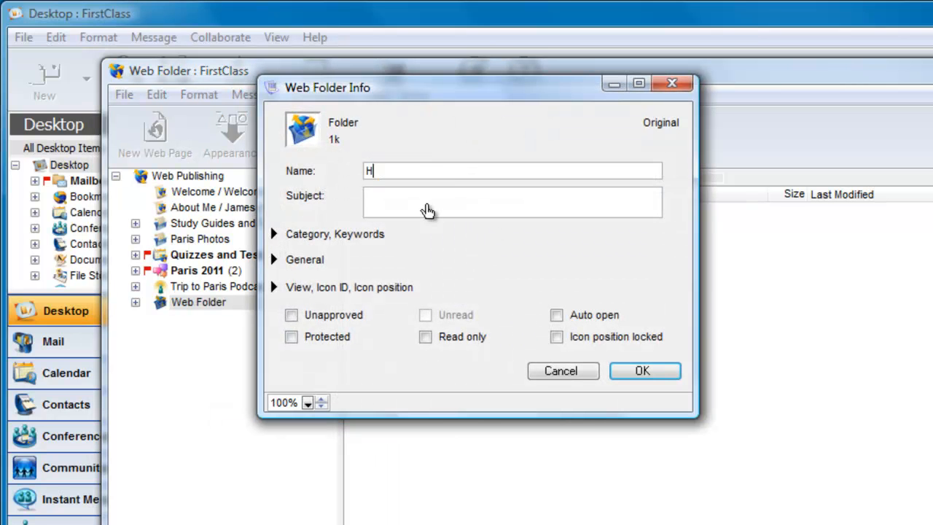
{"action": "type", "text": "istory 101"}
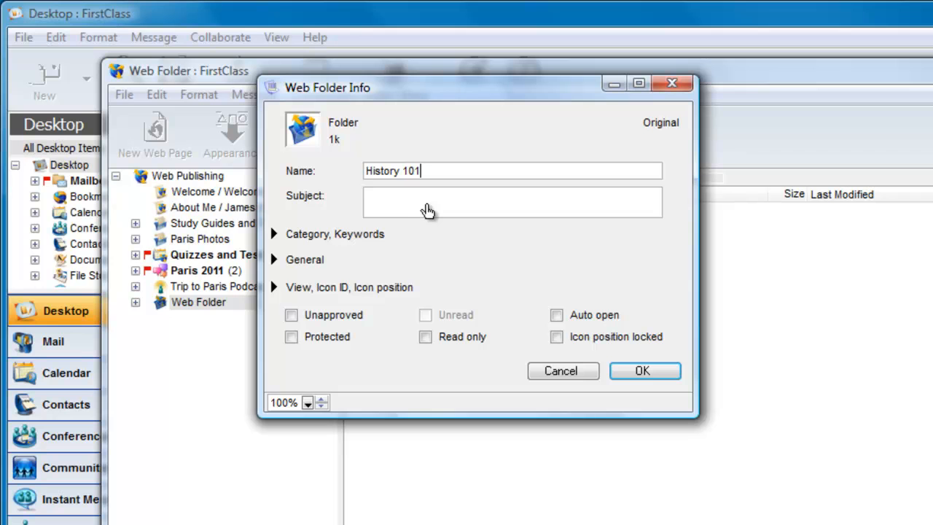
{"action": "left_click", "coordinate": [643, 370]}
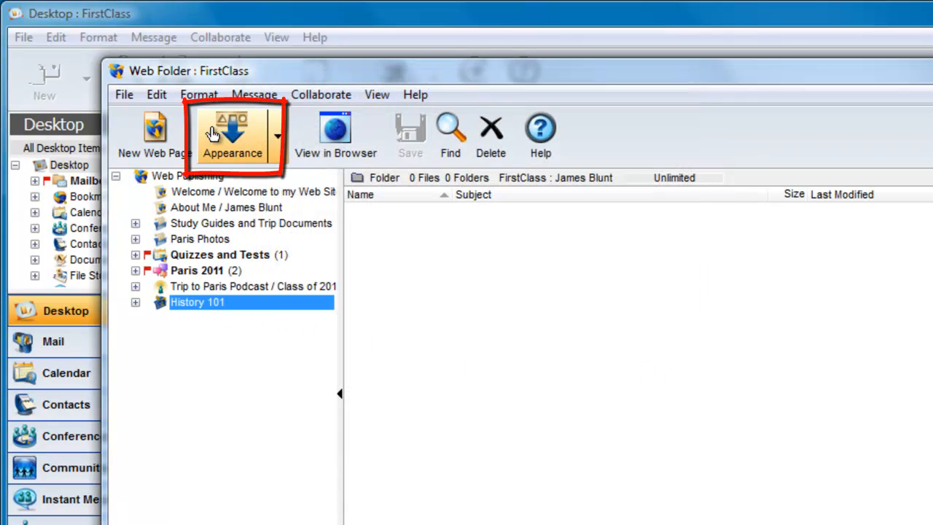
- Apply a design template from the Web Page Appearance gallery to History 101
{"action": "left_click", "coordinate": [232, 134]}
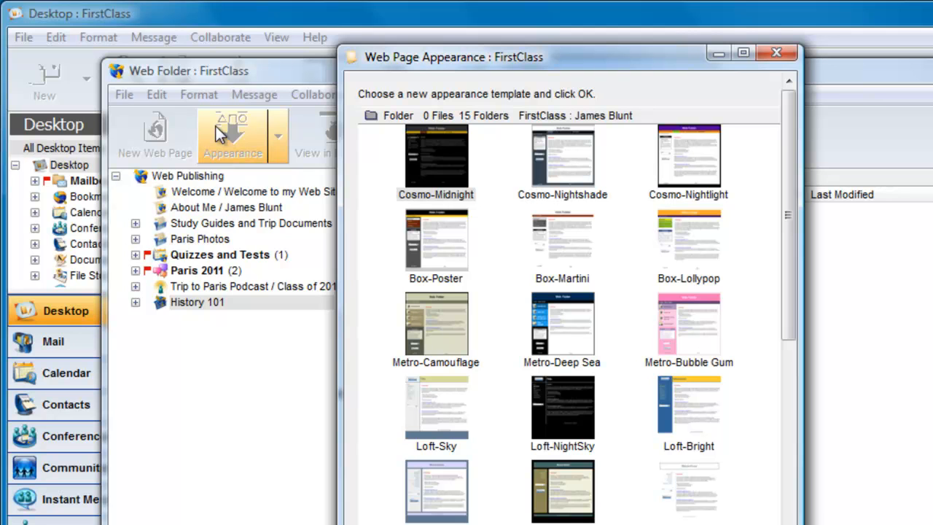
{"action": "left_click", "coordinate": [563, 328]}
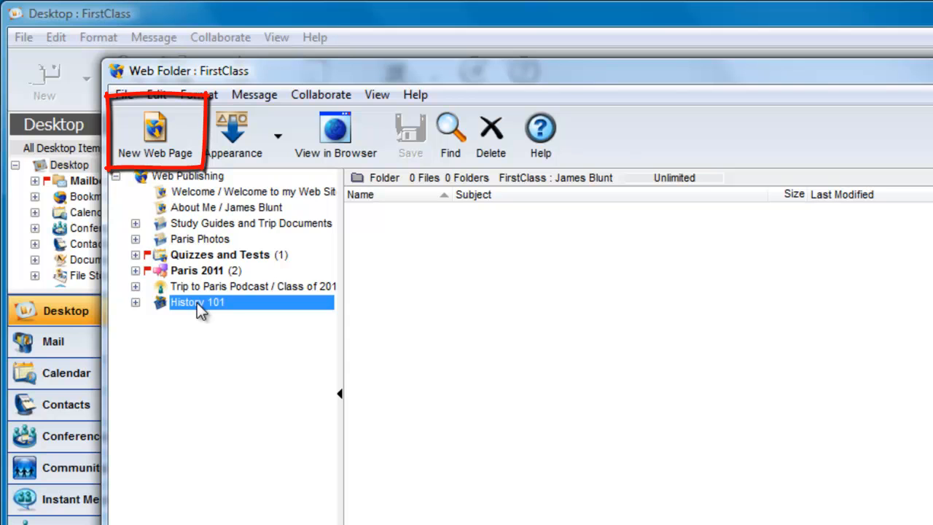
- Add the Course Information, Homework Assignments and Course Materials pages to History 101
{"action": "left_click", "coordinate": [155, 134]}
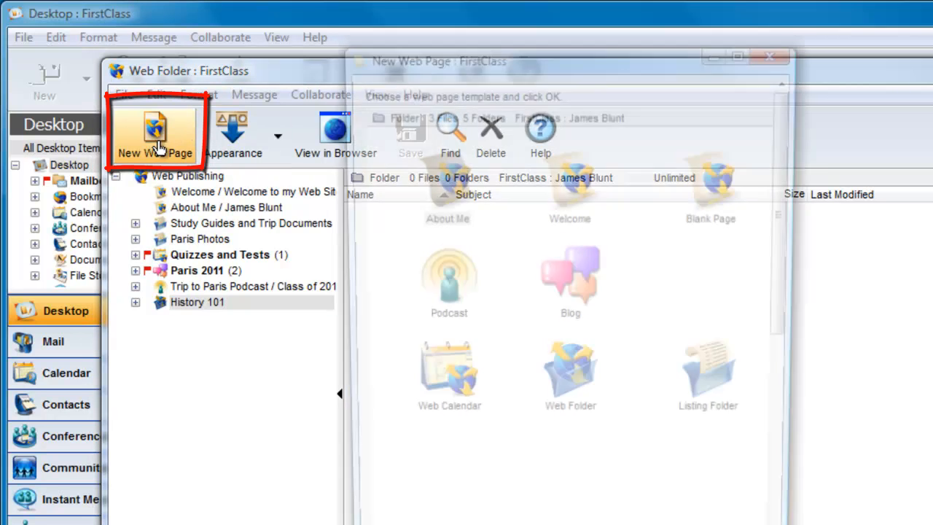
{"action": "left_click", "coordinate": [155, 134]}
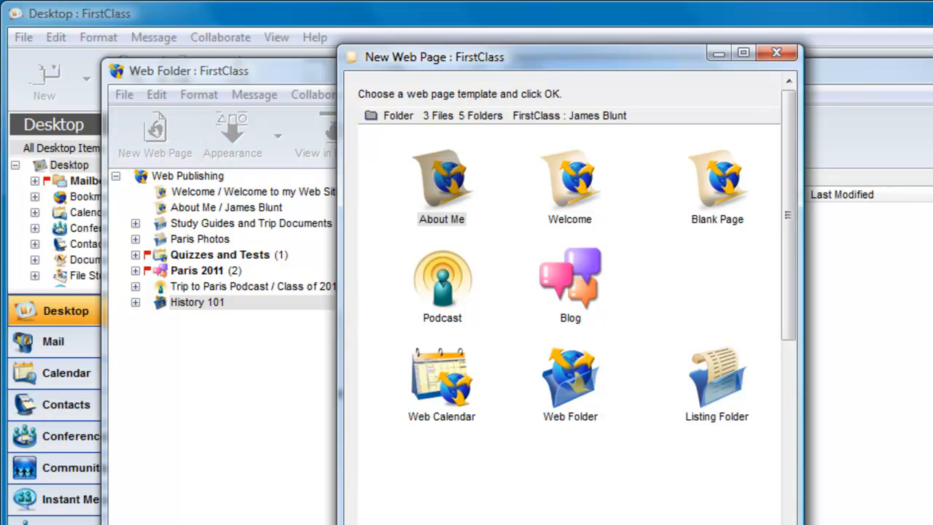
{"action": "left_click", "coordinate": [197, 301]}
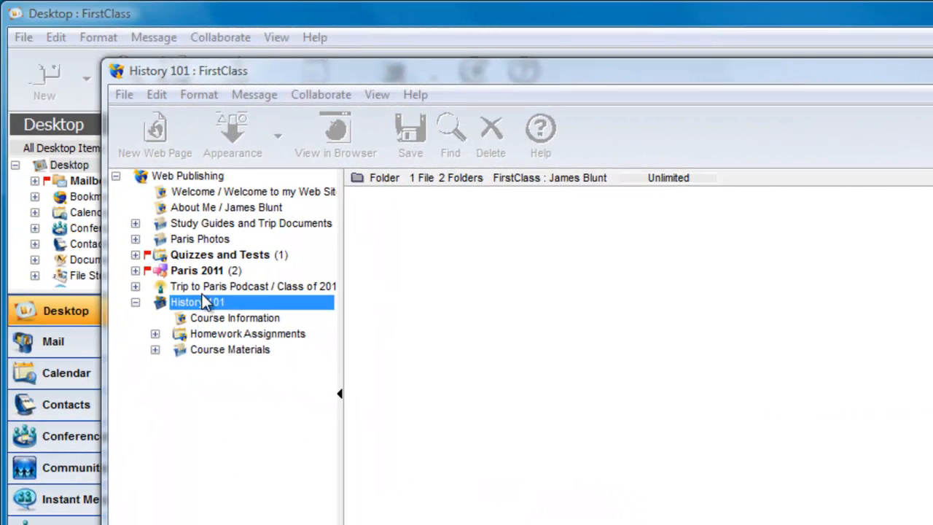
- Review the Course Information page and Homework Assignments calendar, then return to the site root
{"action": "left_click", "coordinate": [235, 317]}
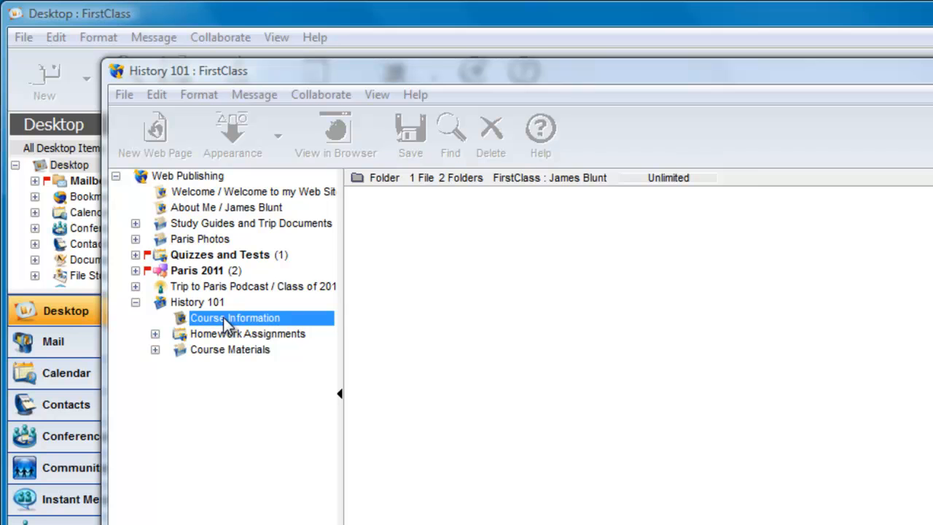
{"action": "double_click", "coordinate": [235, 318]}
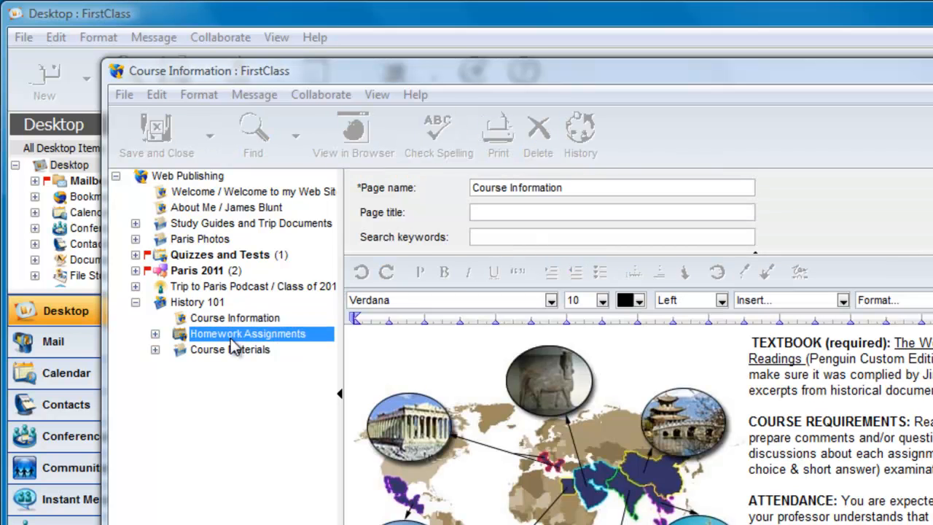
{"action": "double_click", "coordinate": [247, 332]}
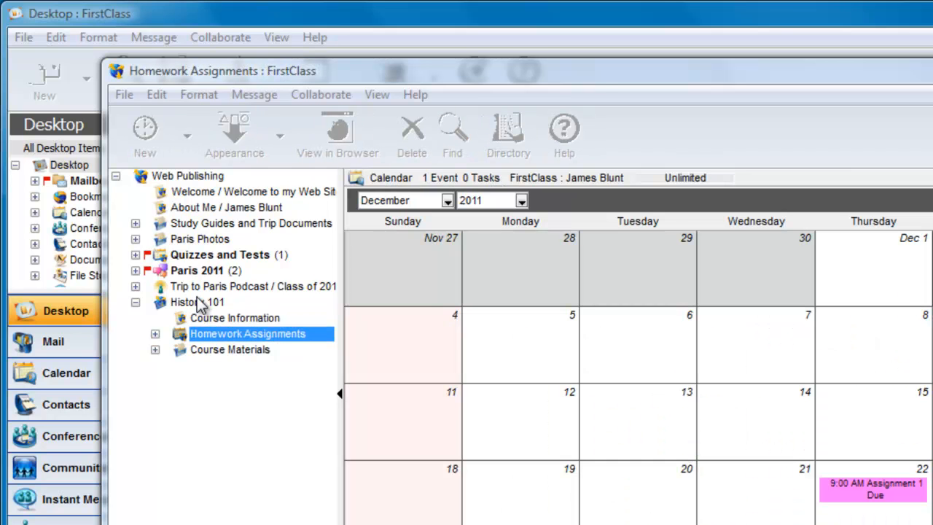
{"action": "left_click", "coordinate": [197, 301]}
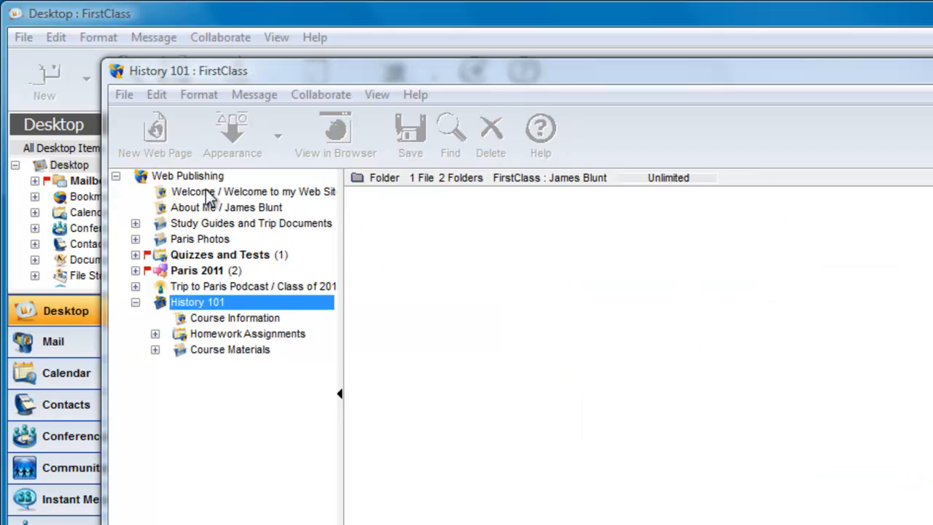
{"action": "left_click", "coordinate": [187, 175]}
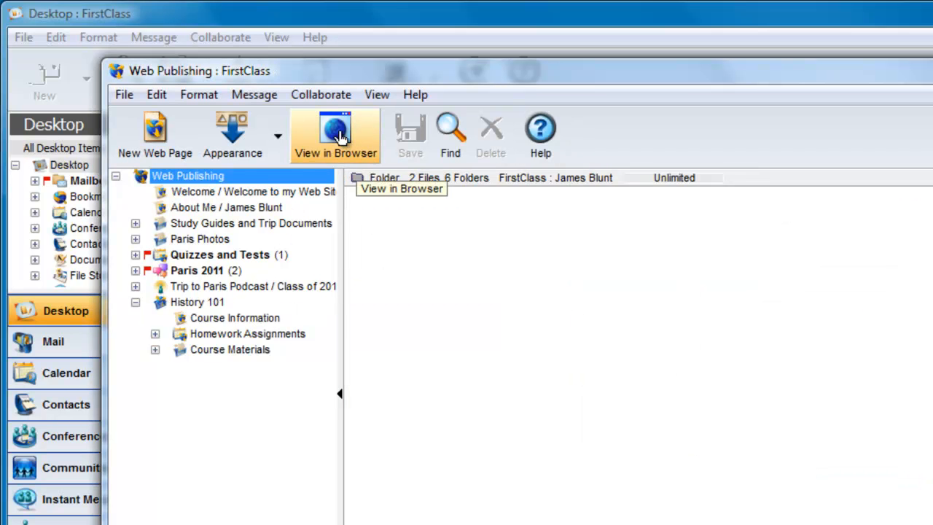
- View the published site in a browser, visit History 101, and return to Home
{"action": "left_click", "coordinate": [335, 134]}
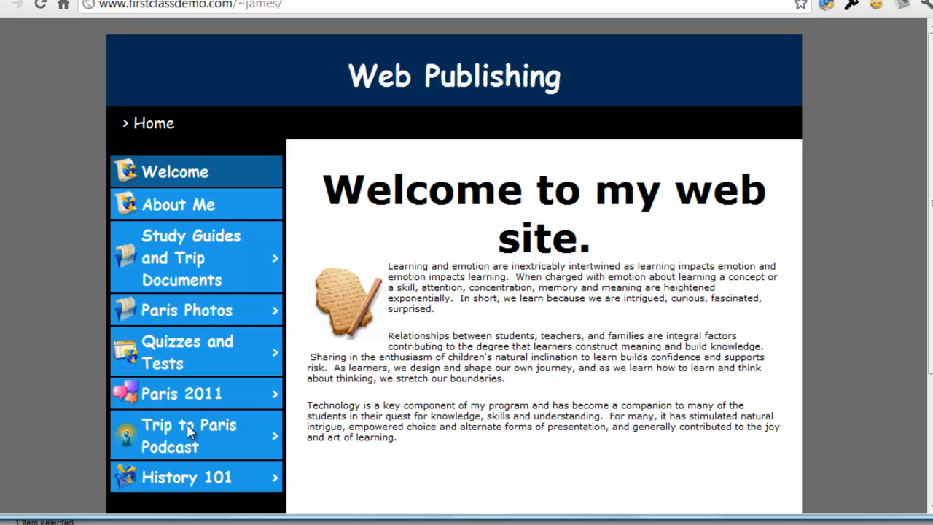
{"action": "left_click", "coordinate": [187, 476]}
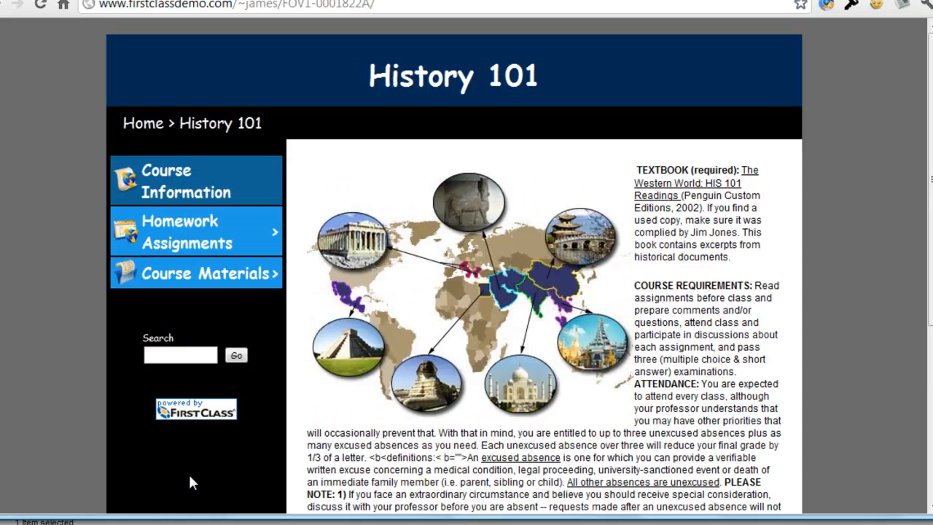
{"action": "left_click", "coordinate": [187, 231]}
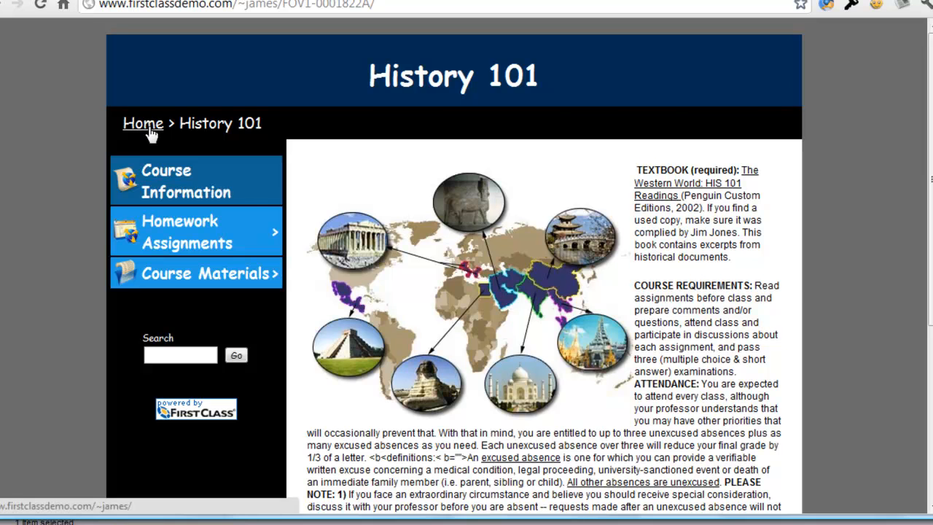
{"action": "left_click", "coordinate": [143, 122]}
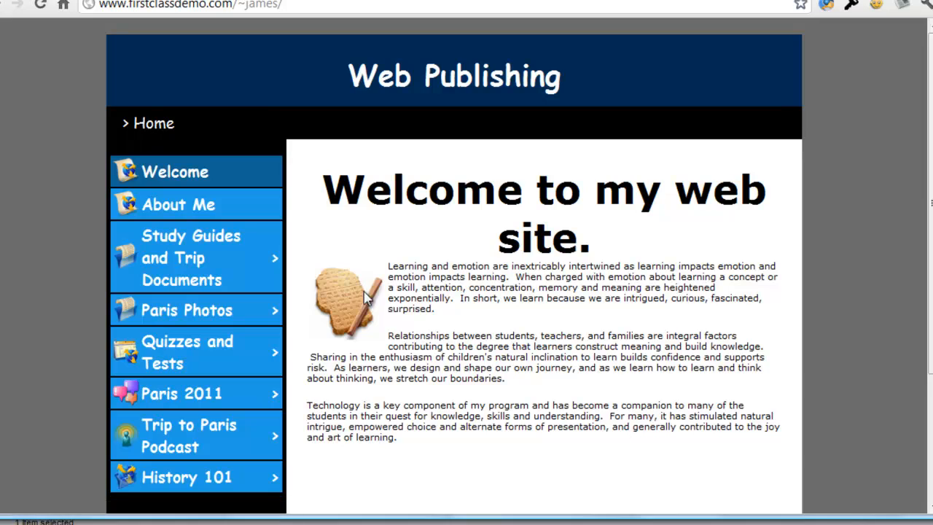